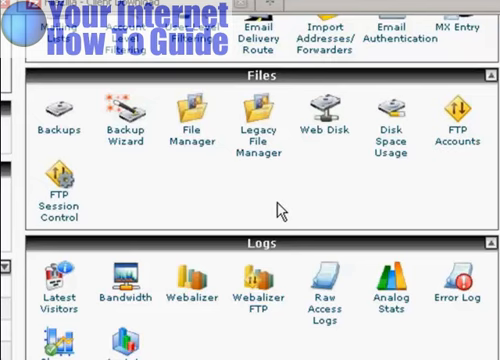
pyautogui.moveTo(176, 10)
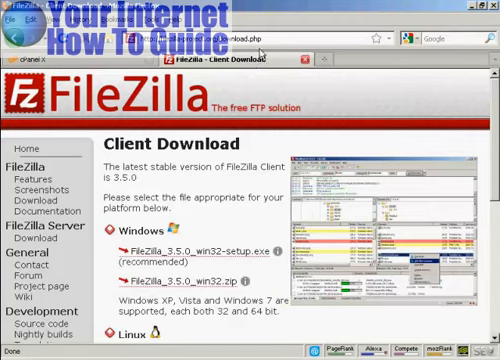
pyautogui.moveTo(260, 62)
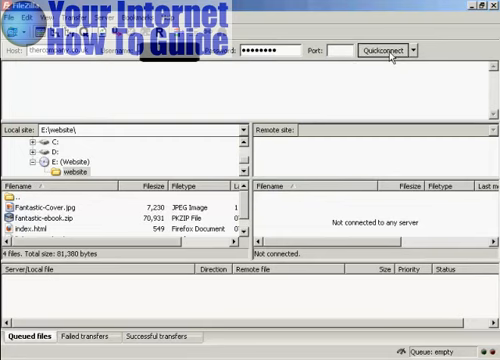
# Step: Connect to the web server so public_ftp and public_html appear in the remote listing
pyautogui.click(372, 48)
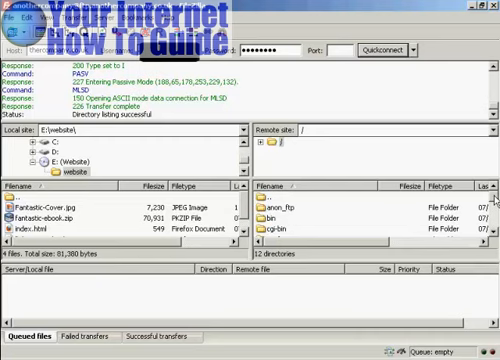
# Step: Scroll the remote tree down to the httpdocs folder and enter it
pyautogui.scroll(-3)
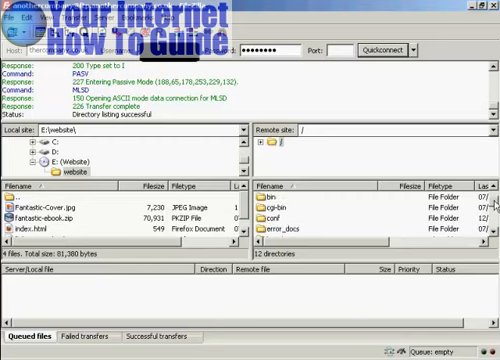
pyautogui.scroll(-3)
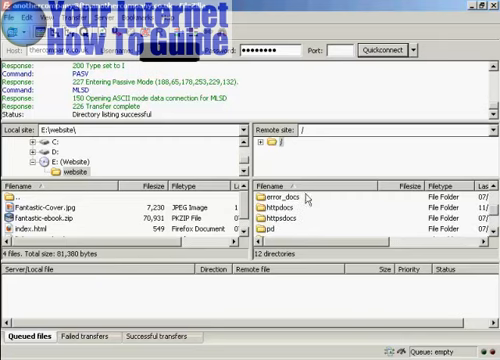
pyautogui.moveTo(300, 204)
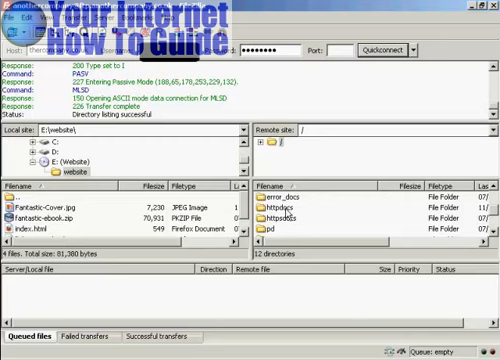
pyautogui.moveTo(288, 210)
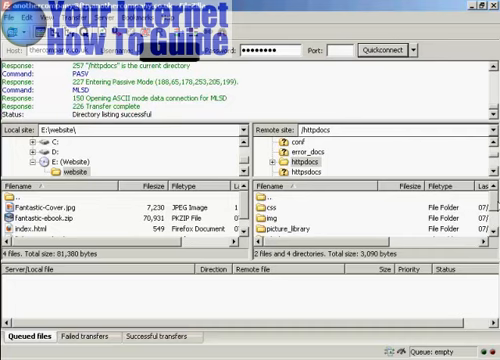
pyautogui.scroll(-3)
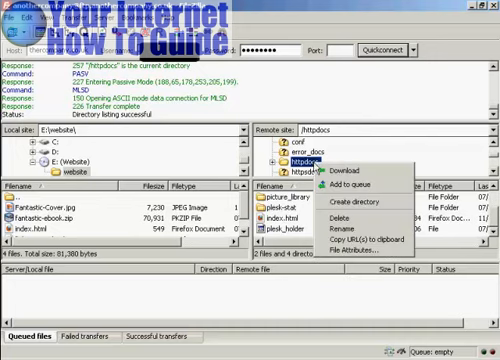
pyautogui.moveTo(330, 170)
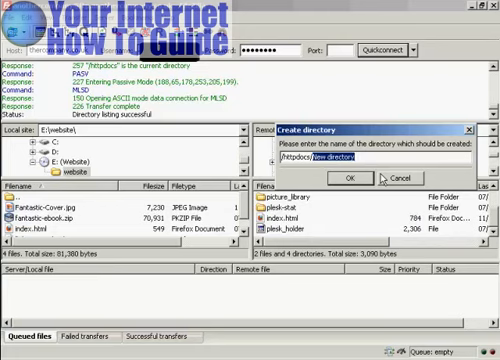
# Step: Name the new remote directory 'shtlx90' inside httpdocs
pyautogui.write('shtljh6')
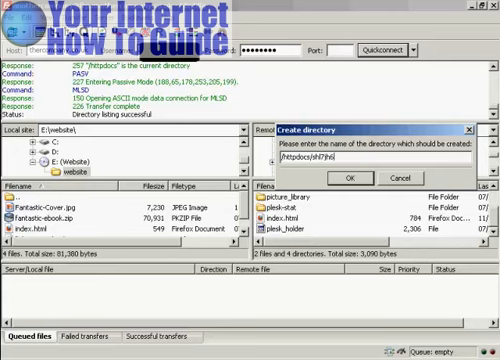
pyautogui.write('x')
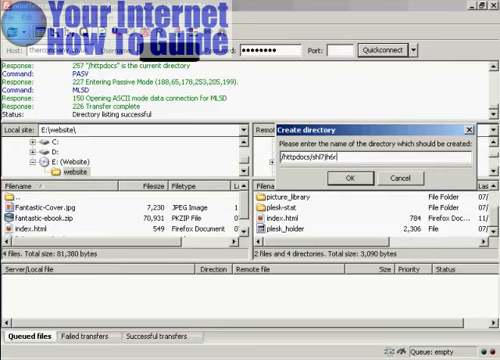
pyautogui.write('90')
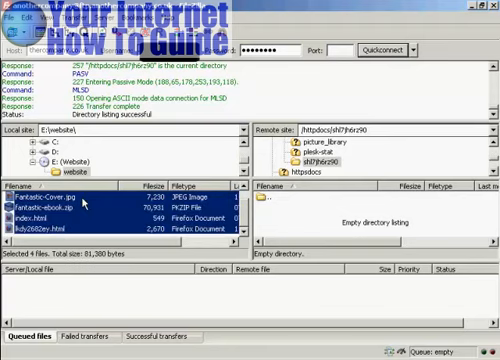
# Step: Select all four files in the local Website folder for upload
pyautogui.click(60, 204)
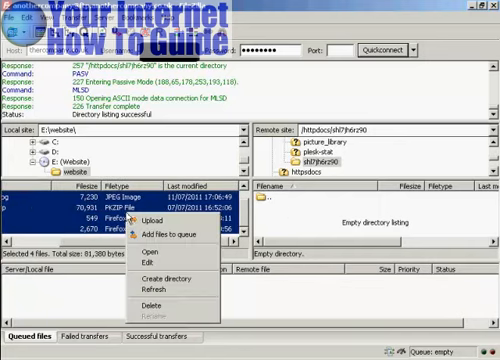
pyautogui.moveTo(156, 218)
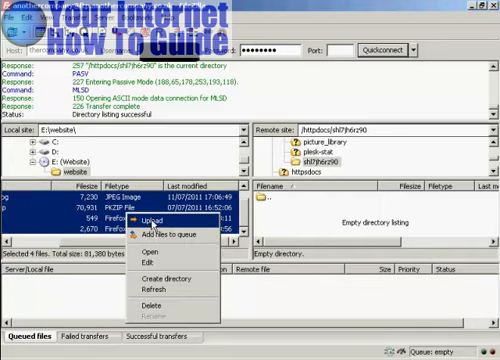
# Step: Upload the selected website files, including index.html, into shtlx90
pyautogui.click(164, 216)
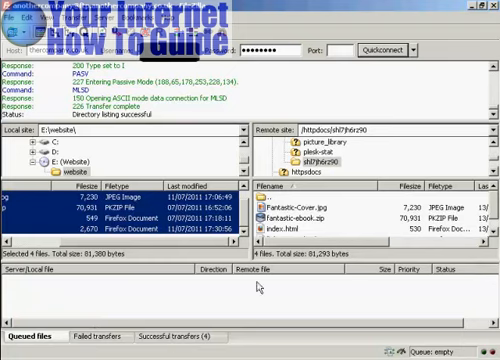
pyautogui.moveTo(488, 204)
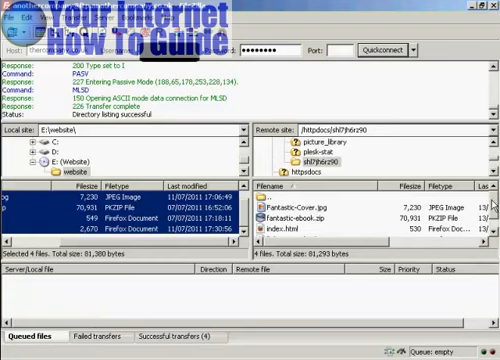